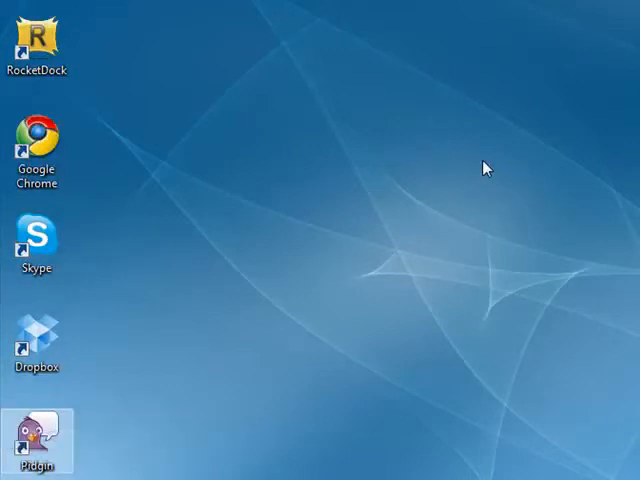
mouse_move(358, 160)
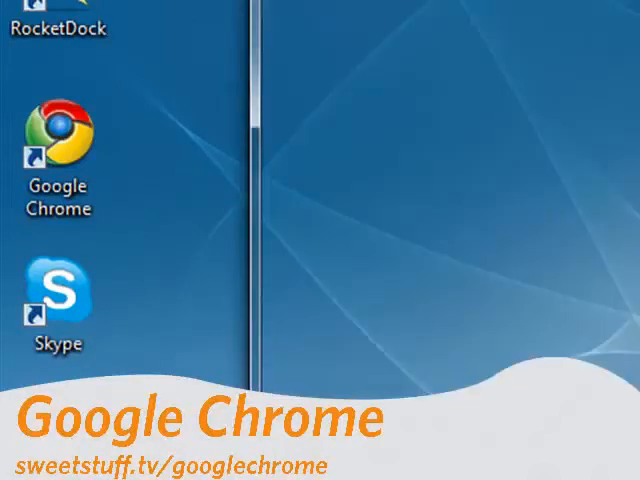
- Launch Chrome to the Google home page and review the Personal Stuff sync and password options
double_click(58, 140)
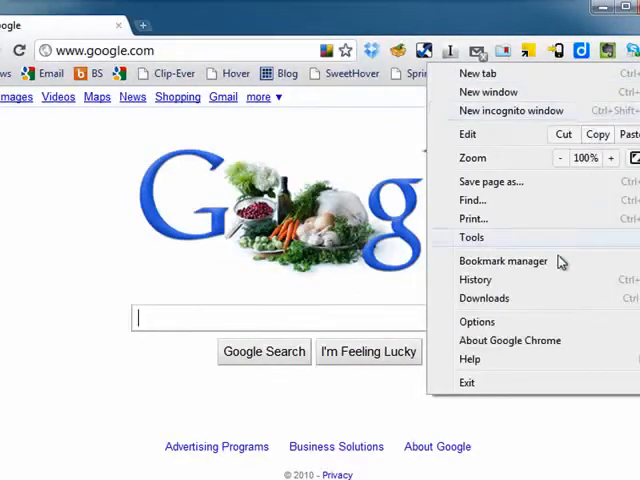
click(476, 320)
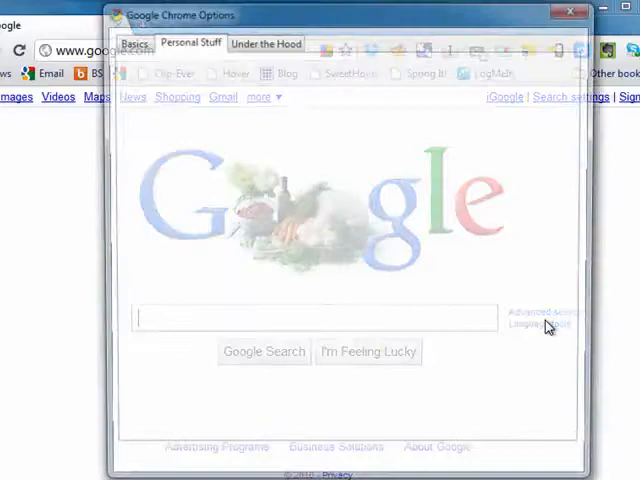
click(188, 40)
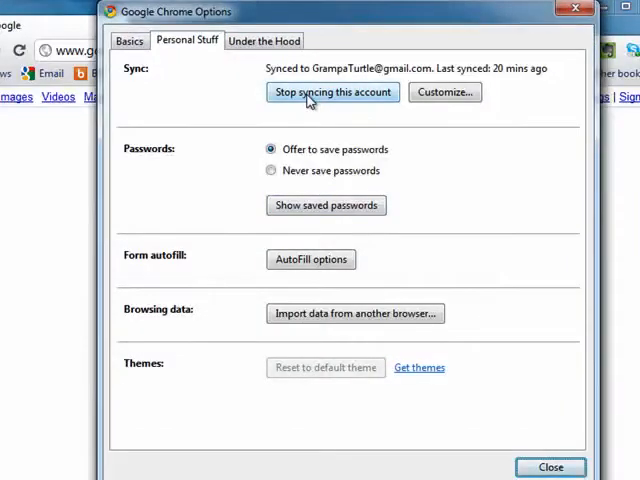
click(550, 468)
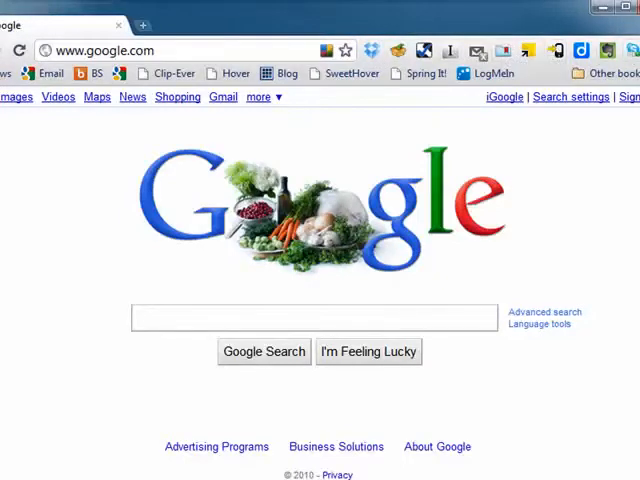
mouse_move(480, 180)
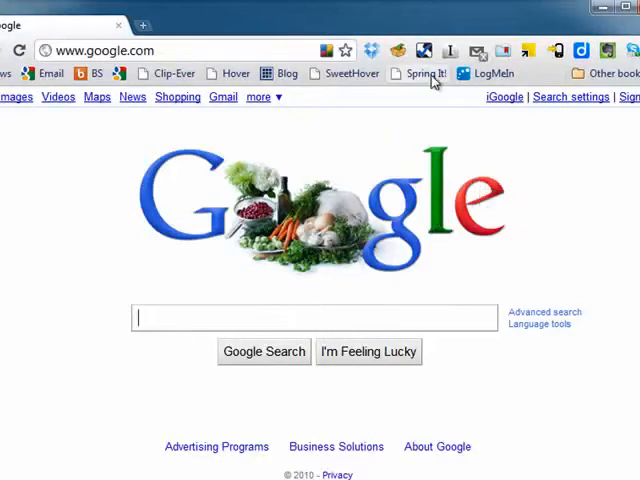
mouse_move(400, 22)
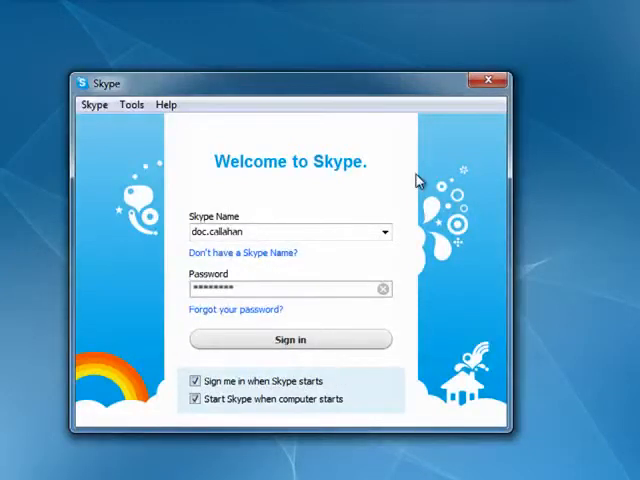
mouse_move(228, 308)
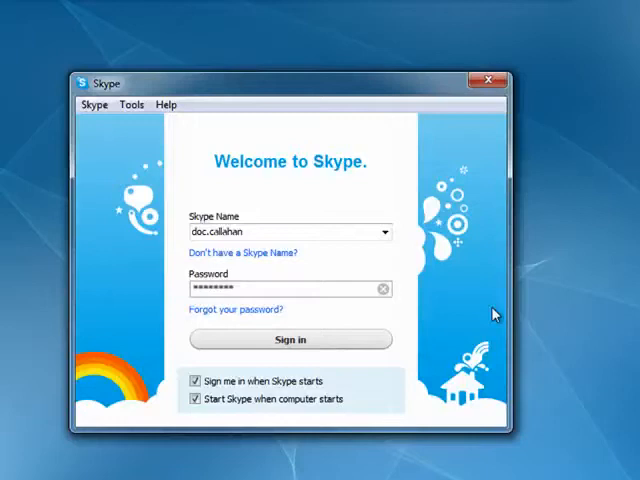
mouse_move(590, 196)
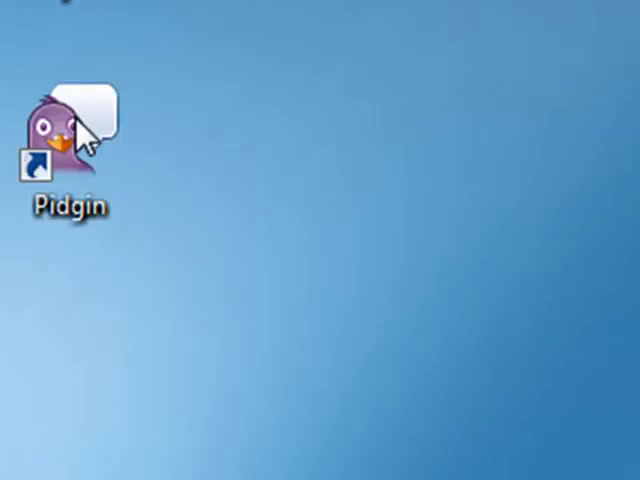
click(64, 150)
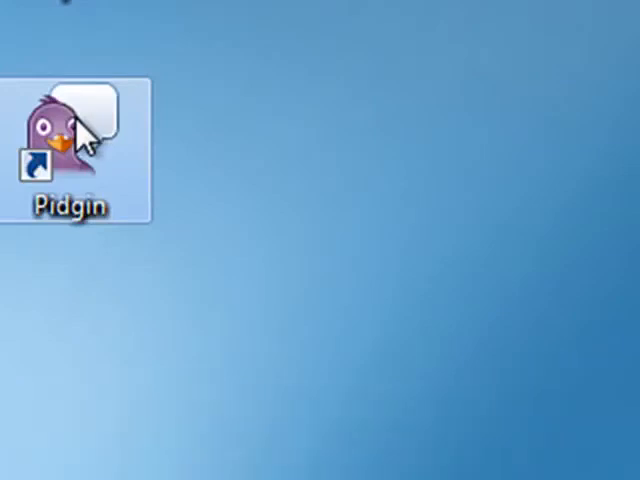
double_click(68, 126)
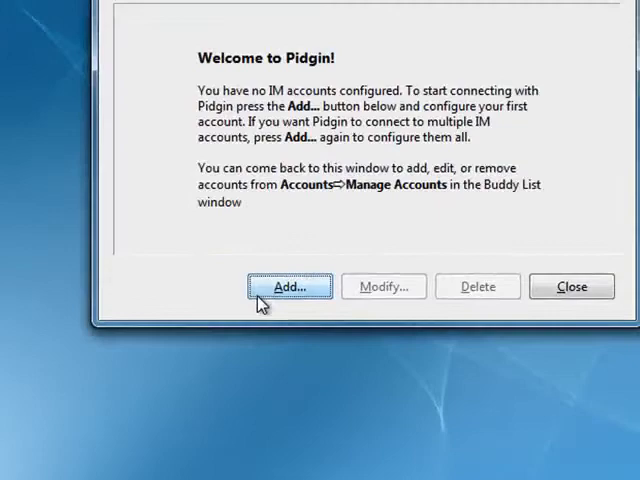
click(288, 288)
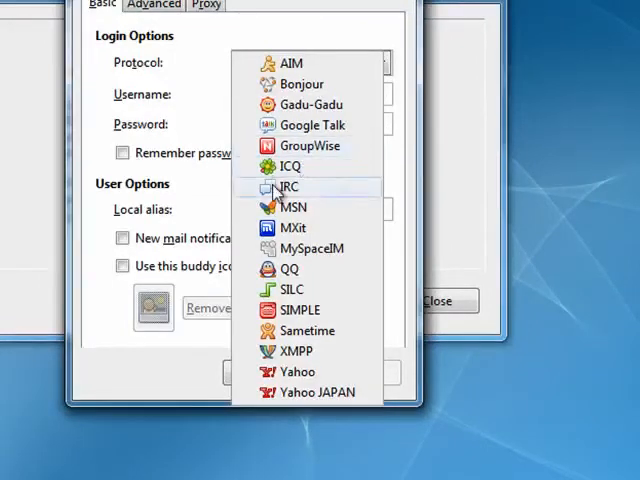
click(286, 62)
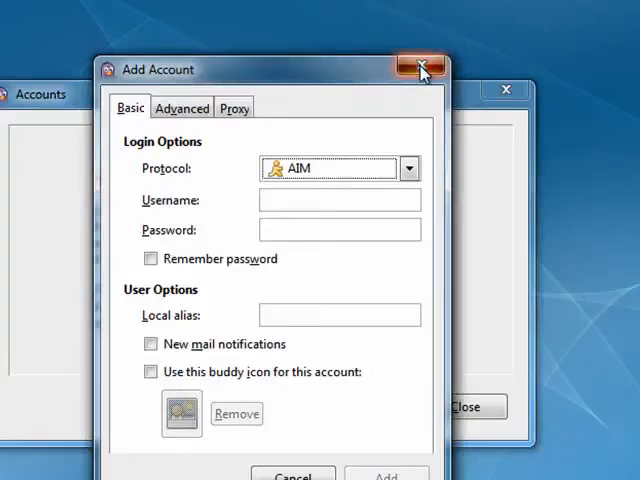
click(420, 68)
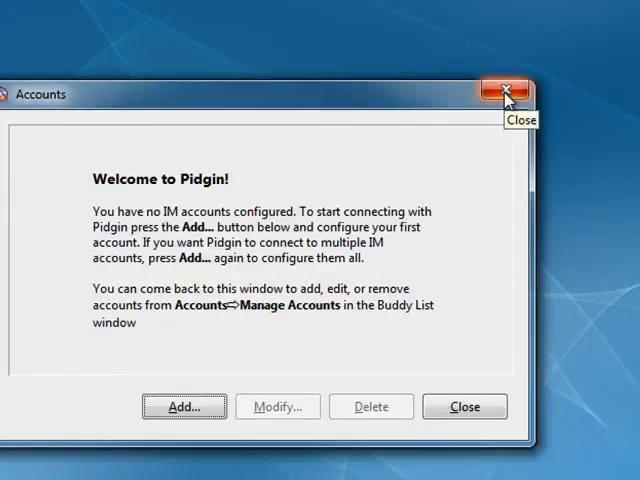
click(506, 92)
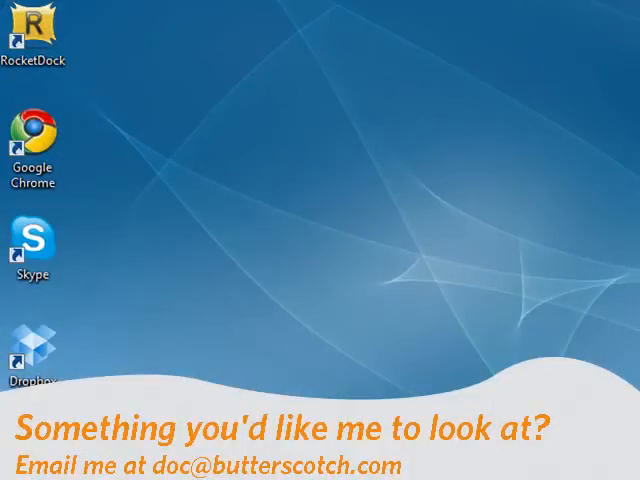
mouse_move(436, 210)
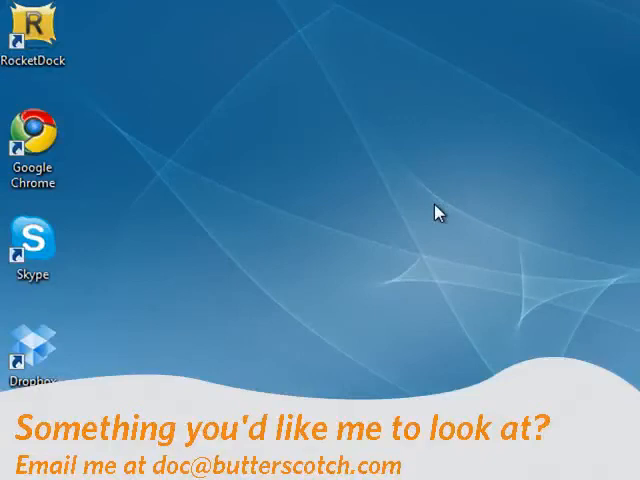